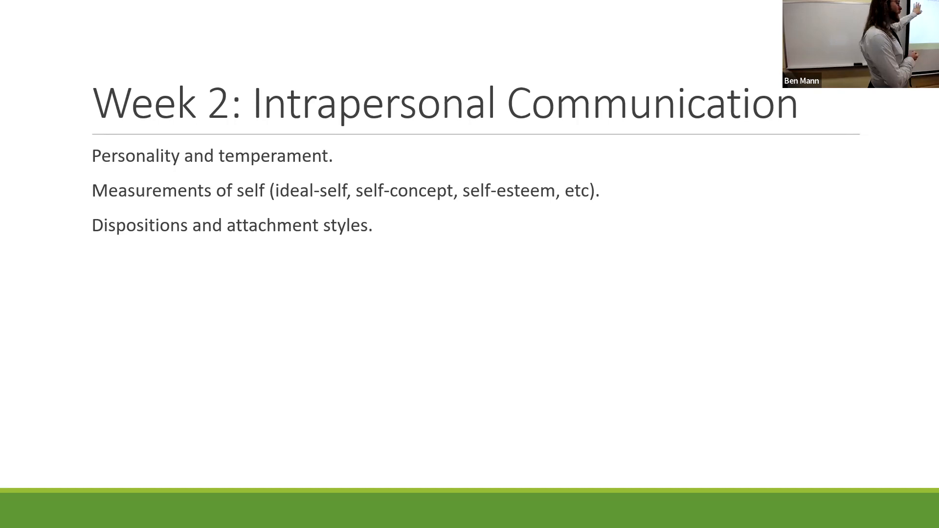
# Advance the slideshow through the Week 3 slide to the Week 4: Culture slide.
pyautogui.press('right')
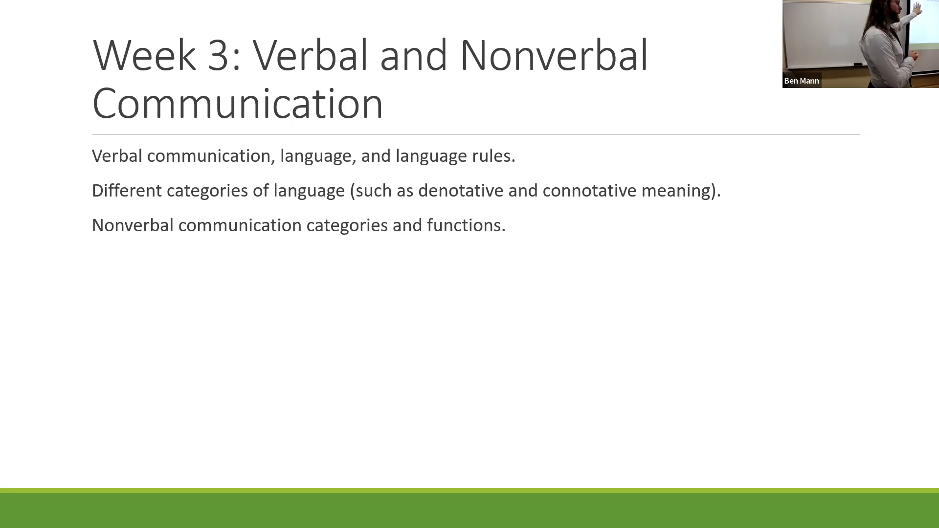
pyautogui.press('right')
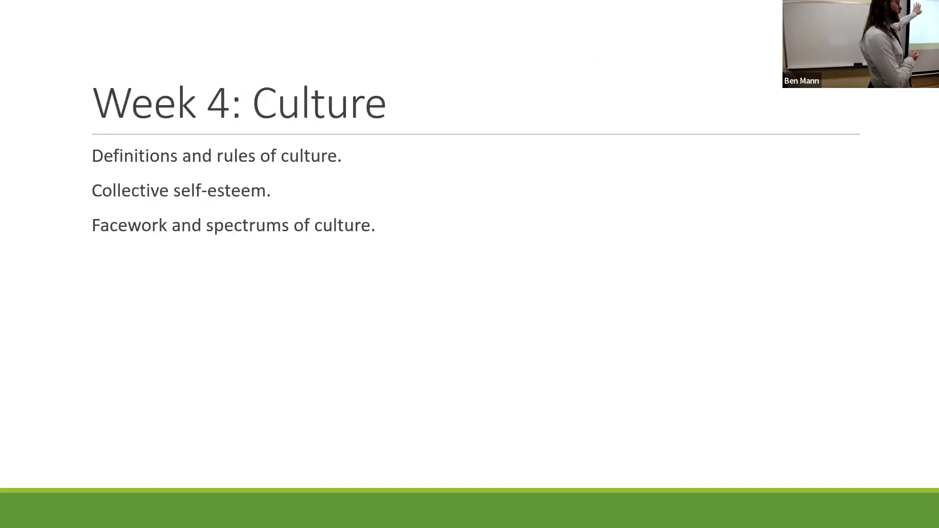